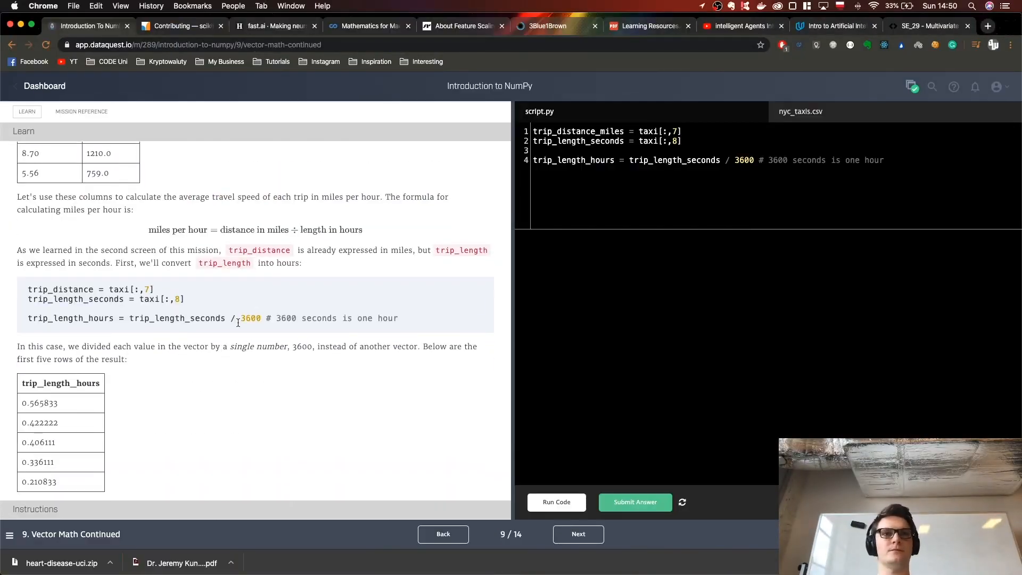
Advance the Introduction to NumPy mission from screen 9 to screen 12, scrolling each lesson
click(578, 534)
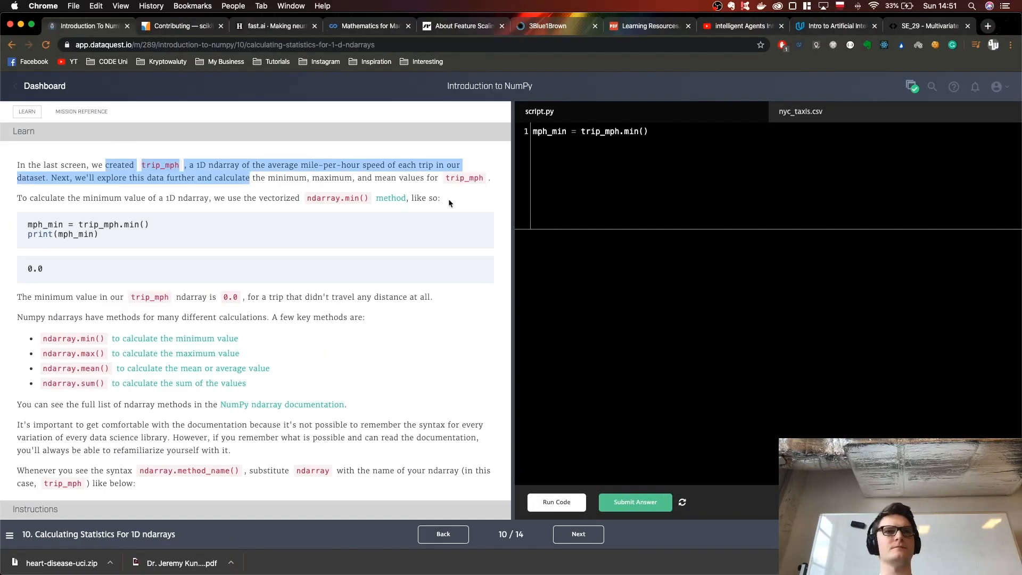
scroll(down, 3)
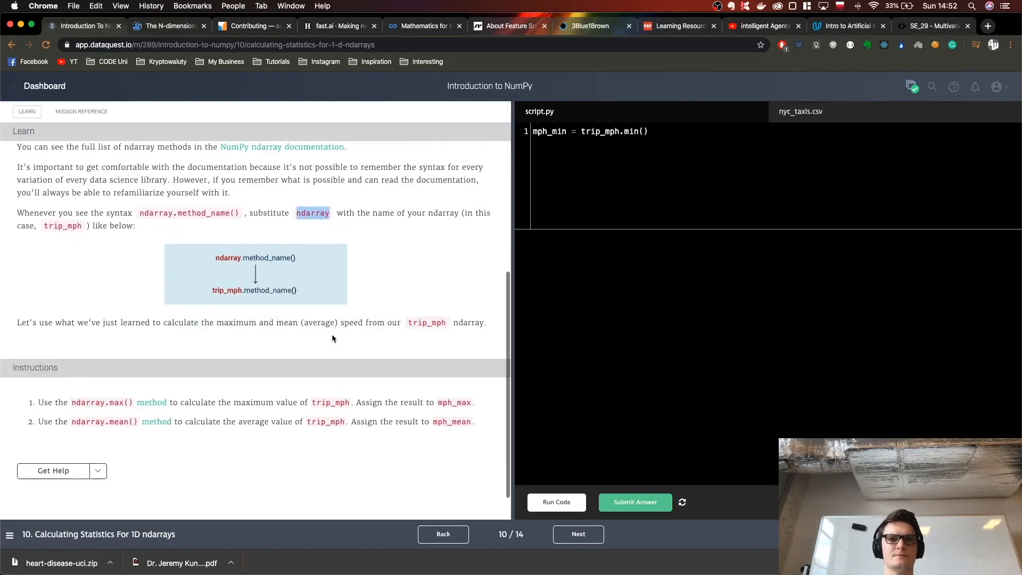
click(577, 534)
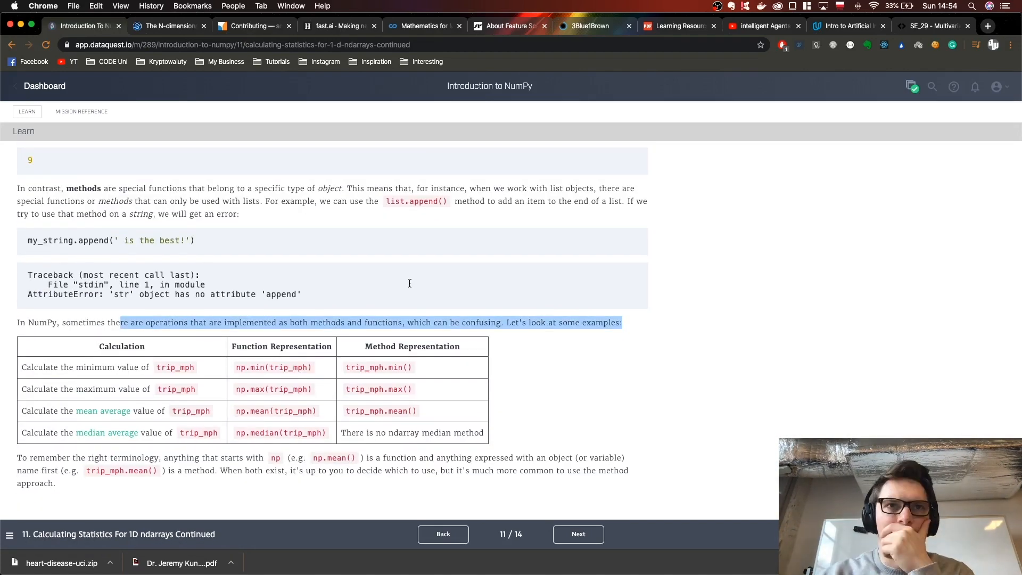
click(578, 534)
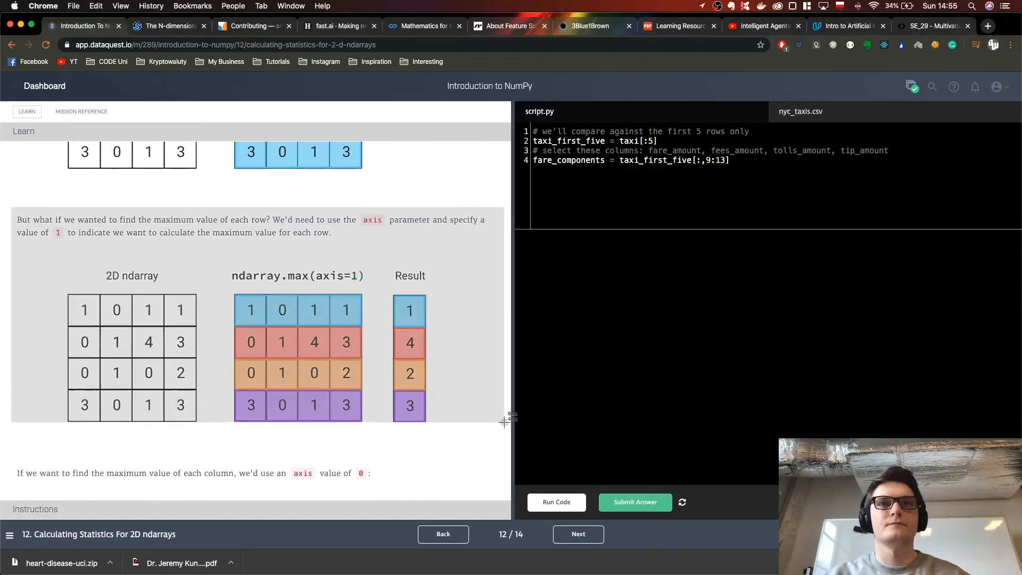
scroll(down, 3)
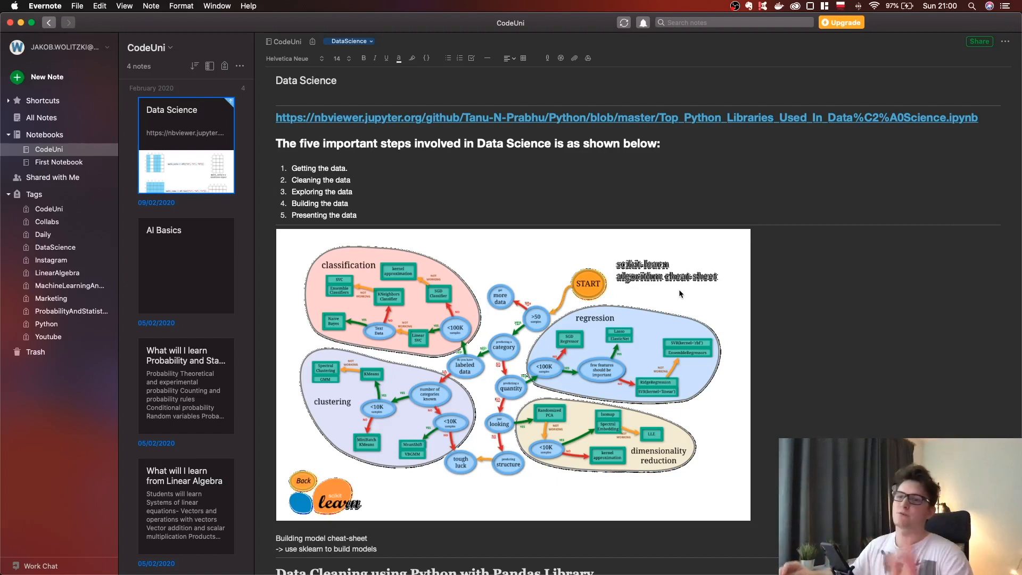
mouse_move(744, 299)
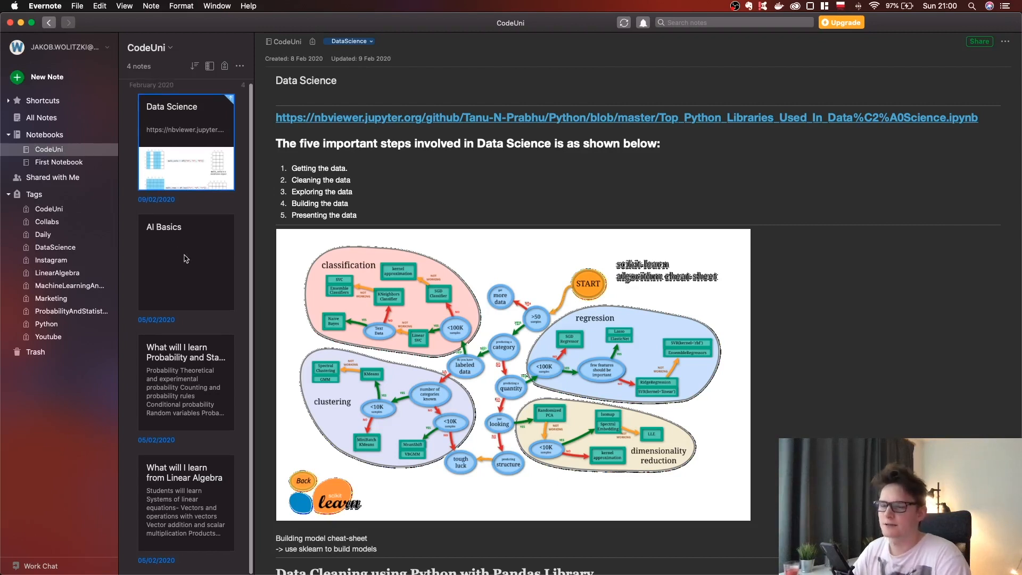
mouse_move(193, 330)
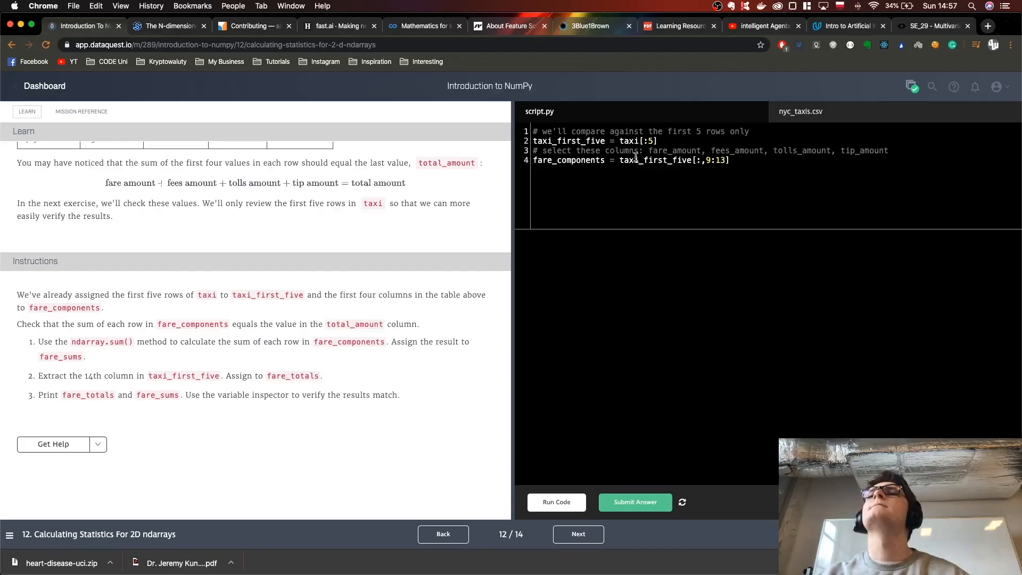
click(556, 502)
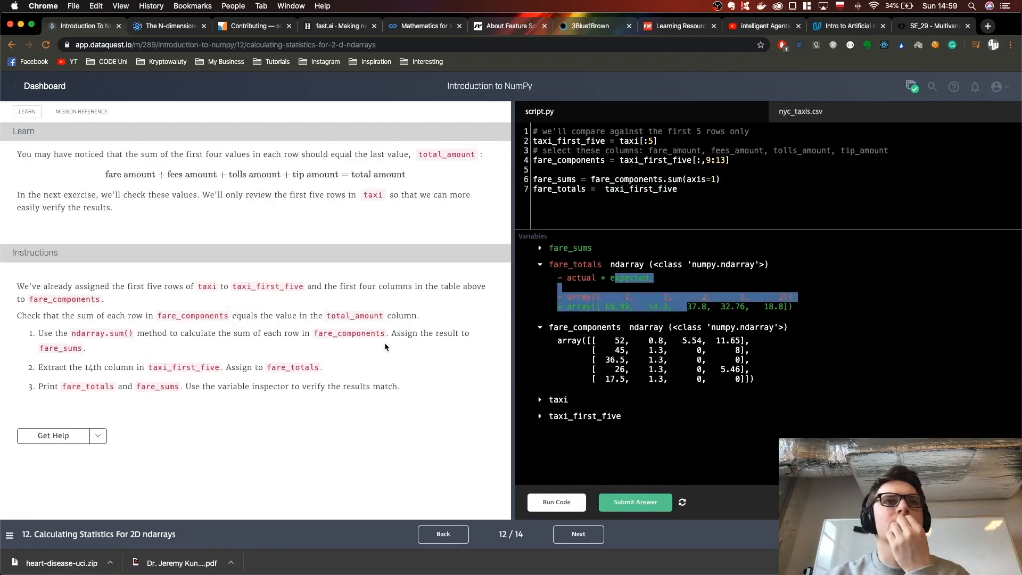
click(556, 502)
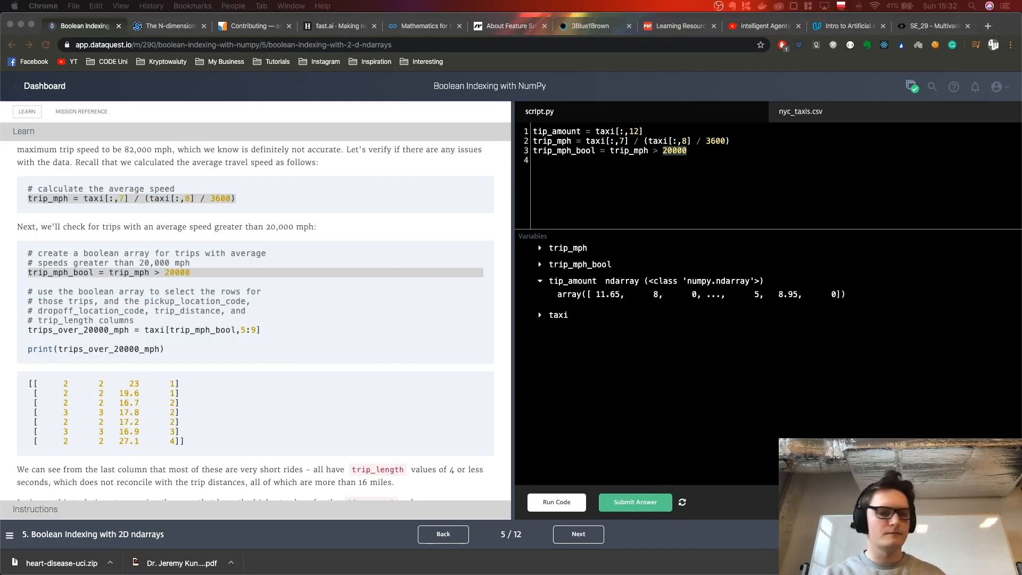
click(556, 502)
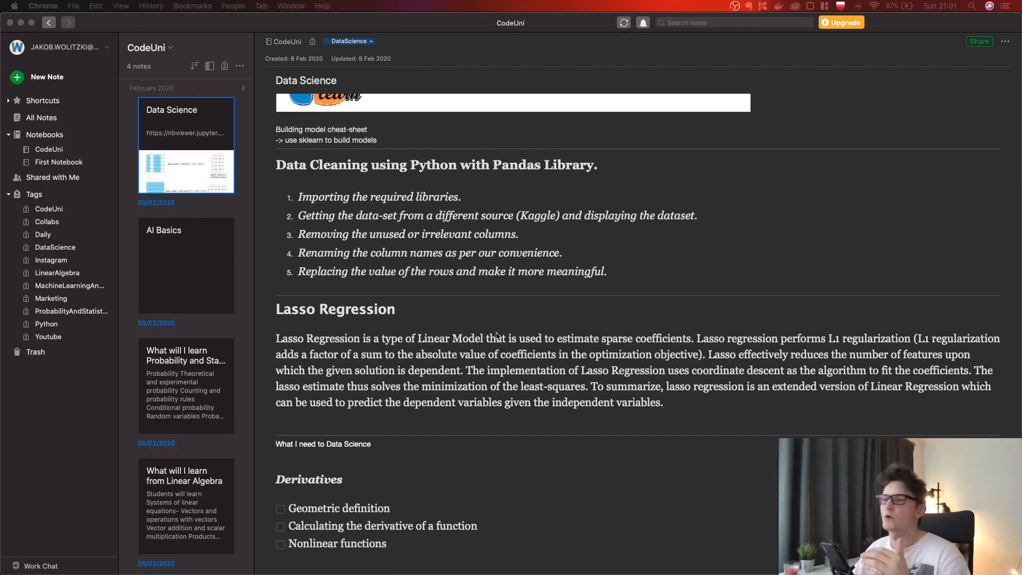
scroll(down, 3)
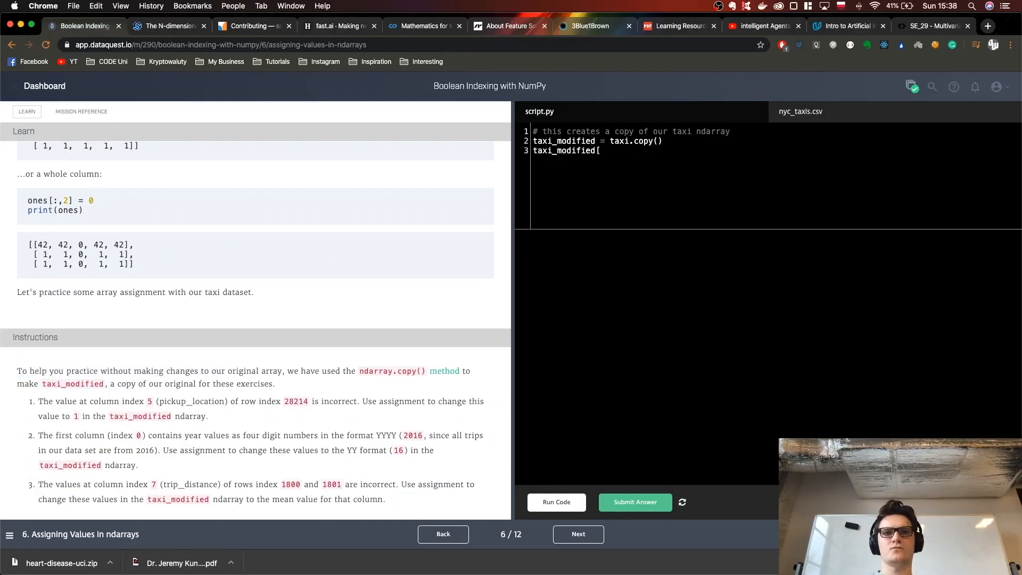
click(578, 534)
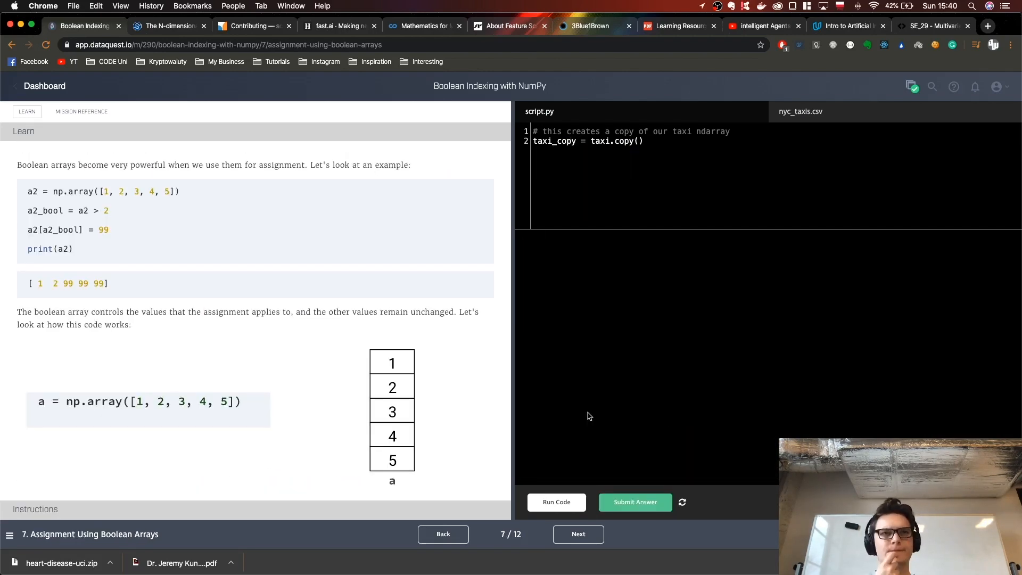
click(577, 534)
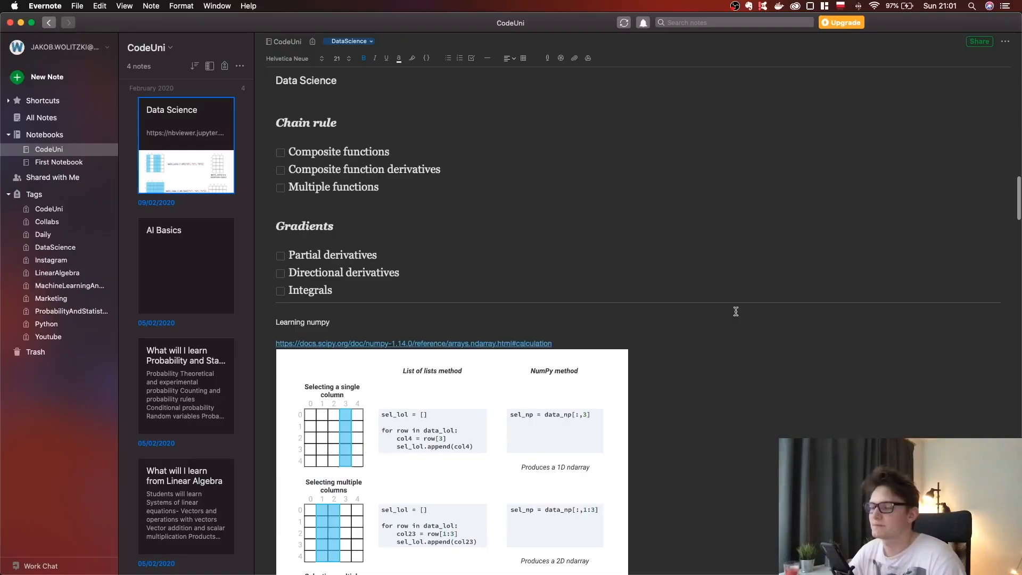
Scroll down through the currently open study note's content
scroll(down, 3)
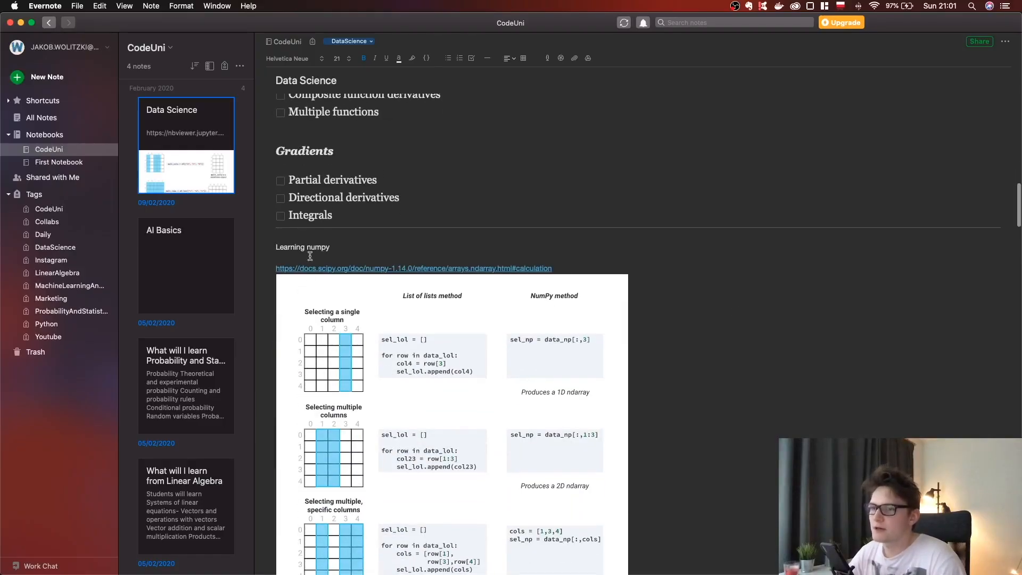
click(331, 247)
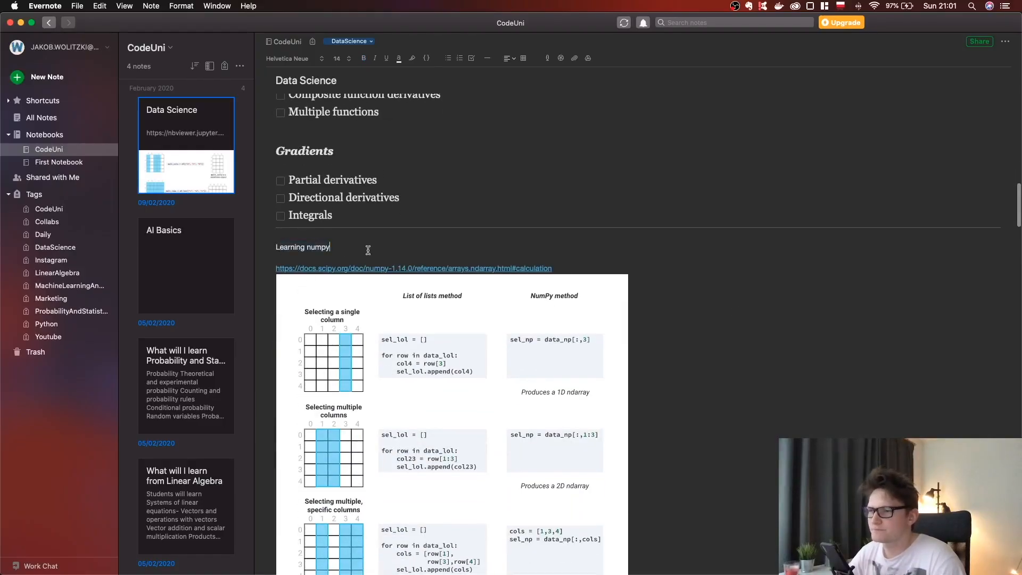
scroll(down, 3)
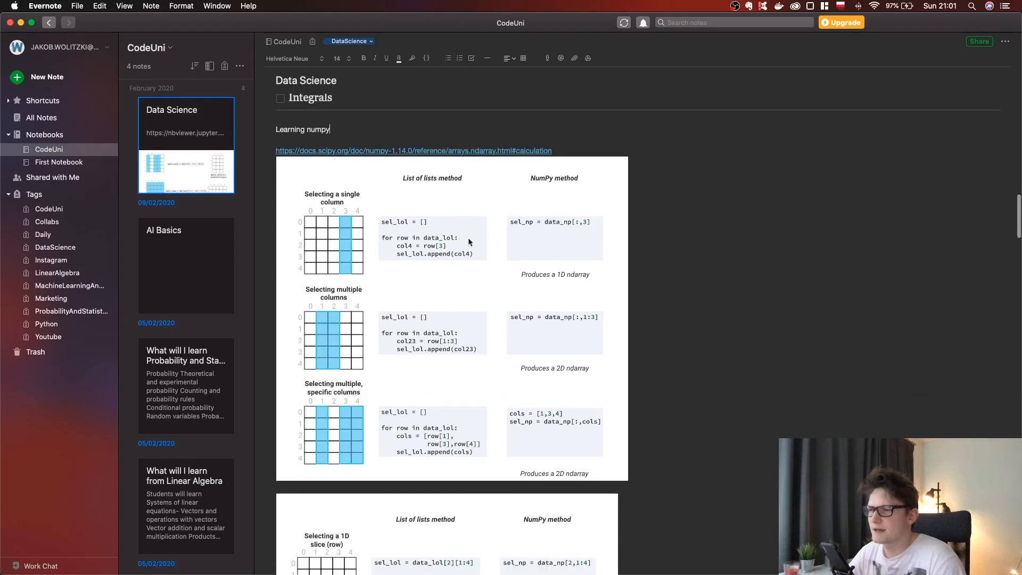
scroll(down, 3)
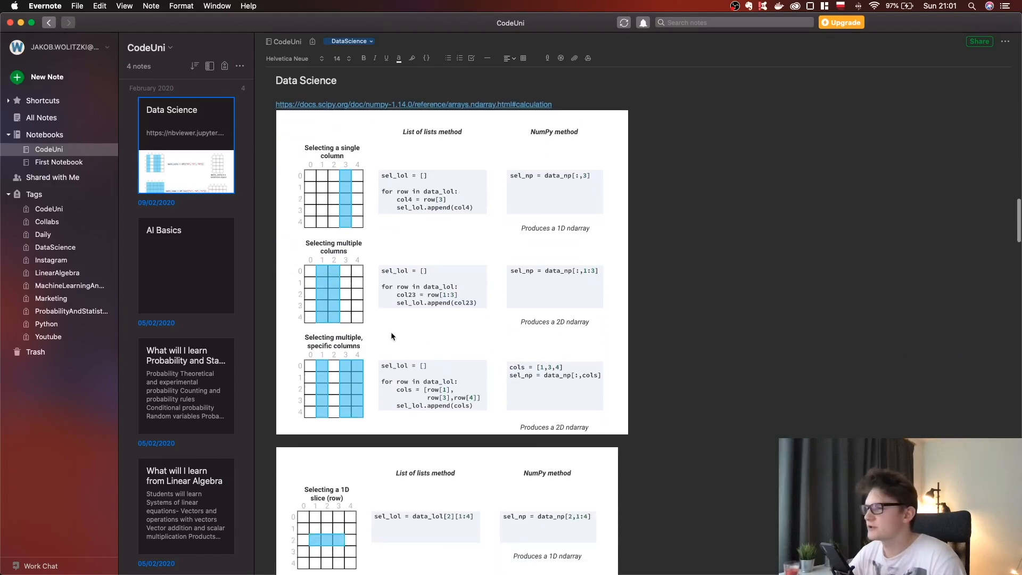
scroll(down, 3)
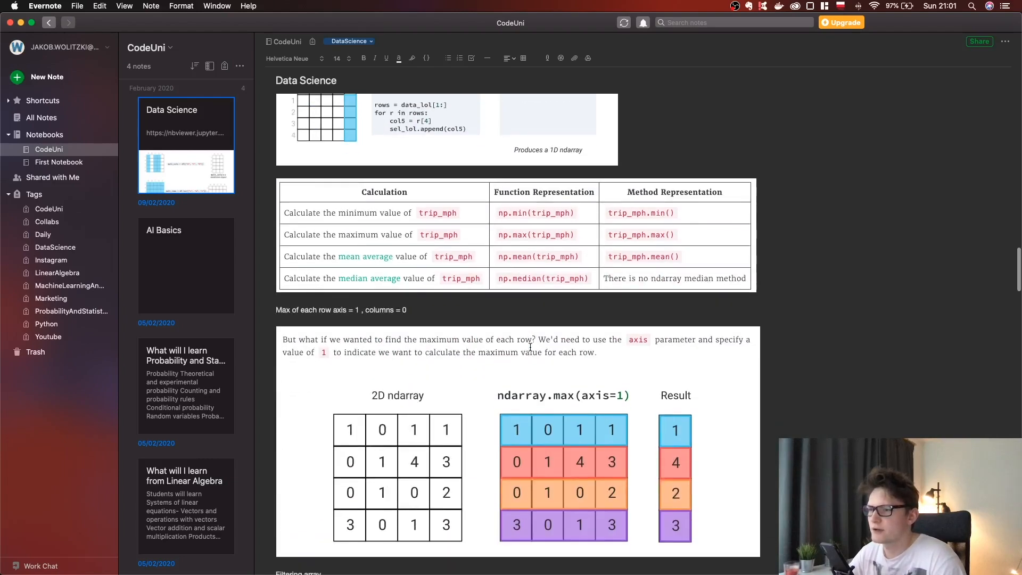
scroll(down, 3)
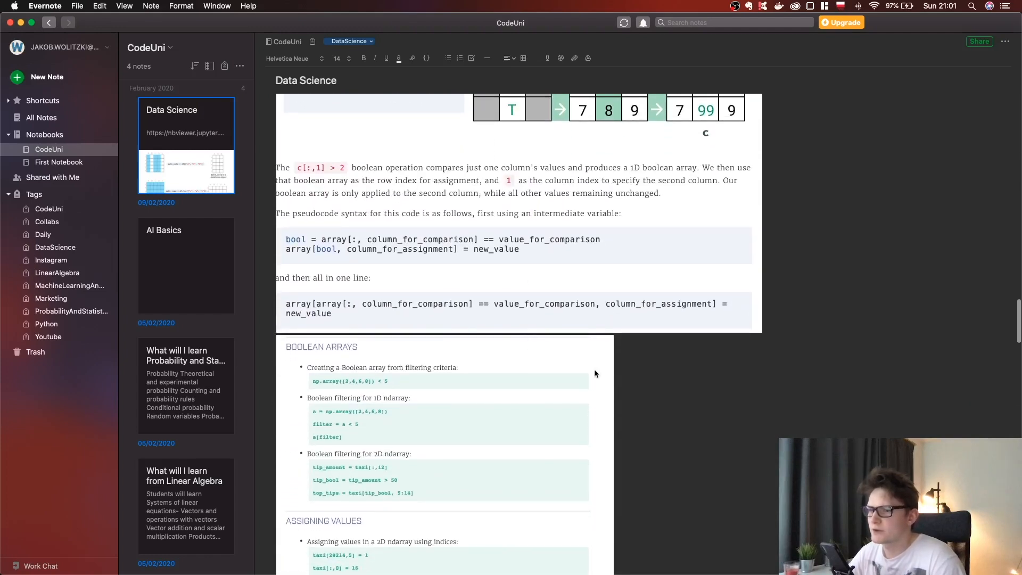
scroll(down, 3)
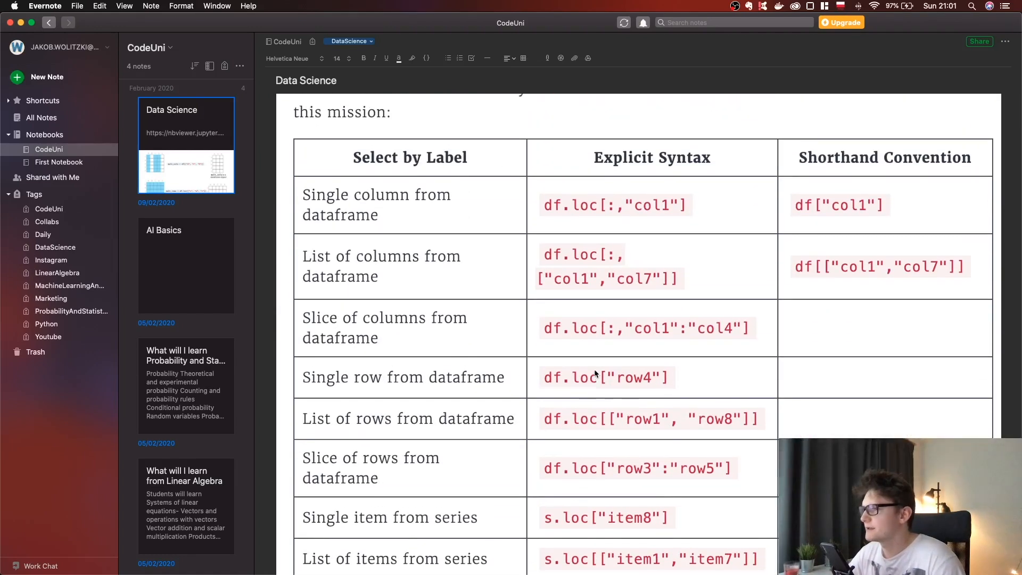
scroll(down, 3)
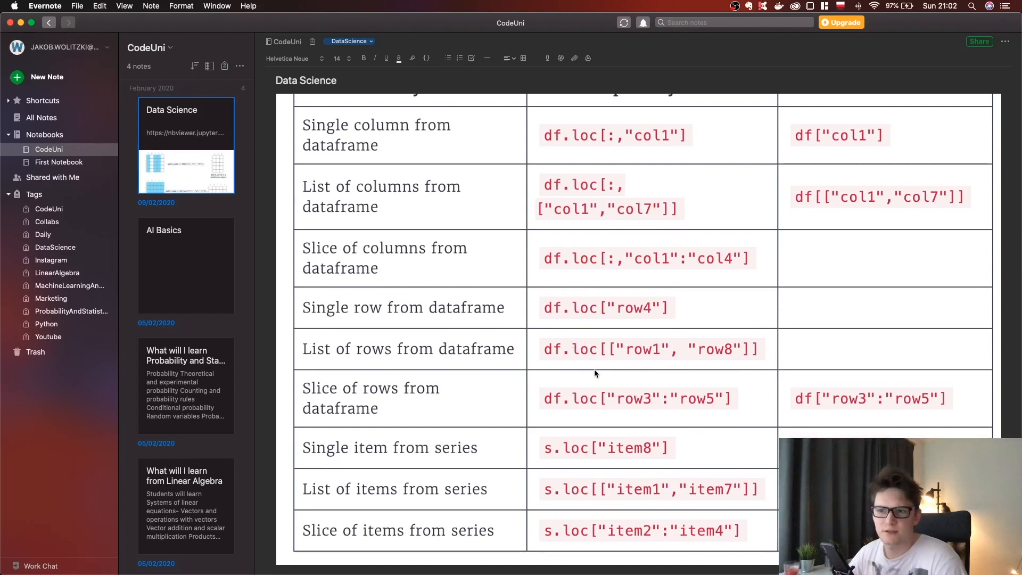
View the AI Basics and Linear Algebra study notes from the CodeUni notebook
click(186, 264)
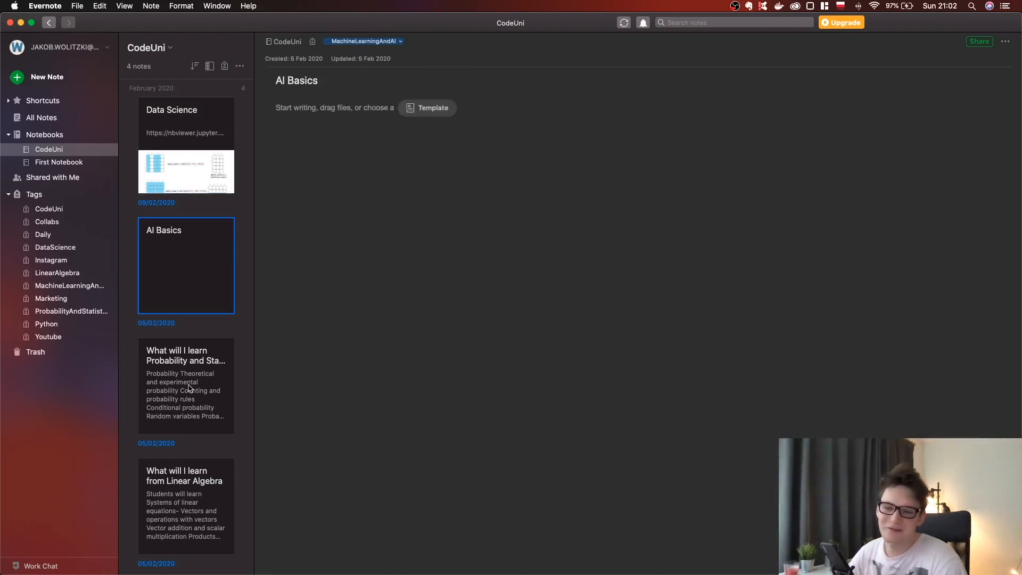
click(186, 384)
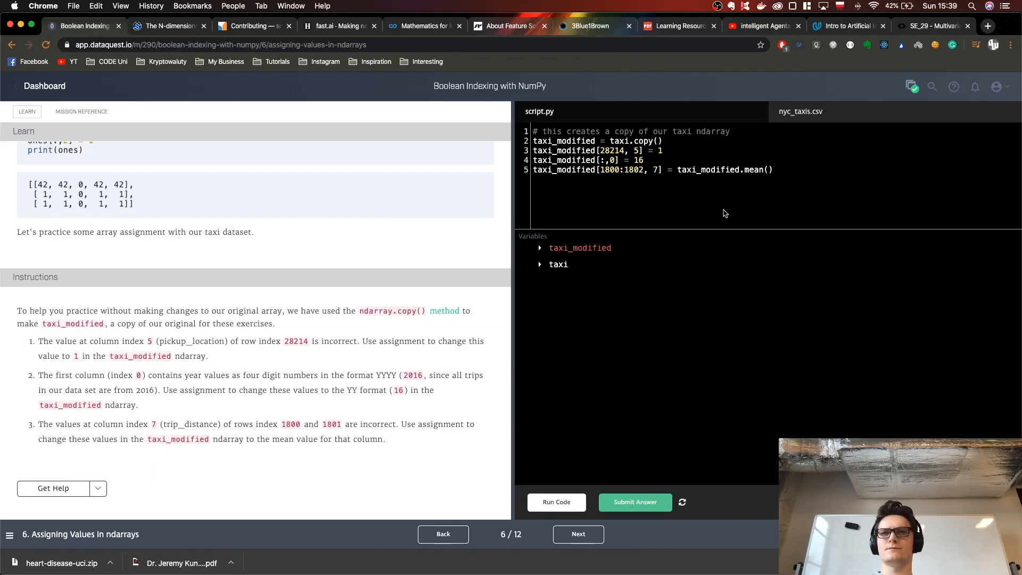
click(577, 534)
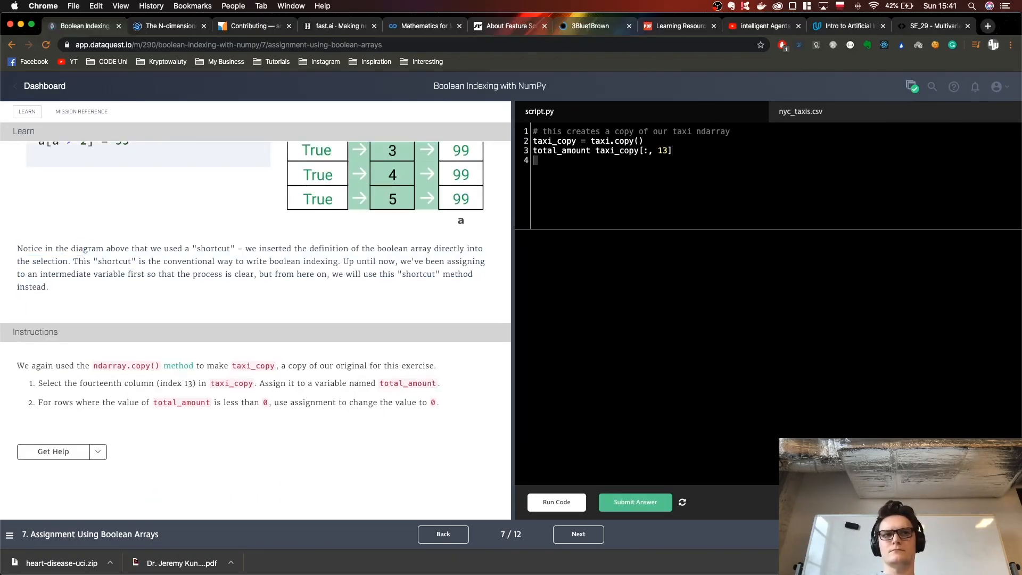
click(577, 534)
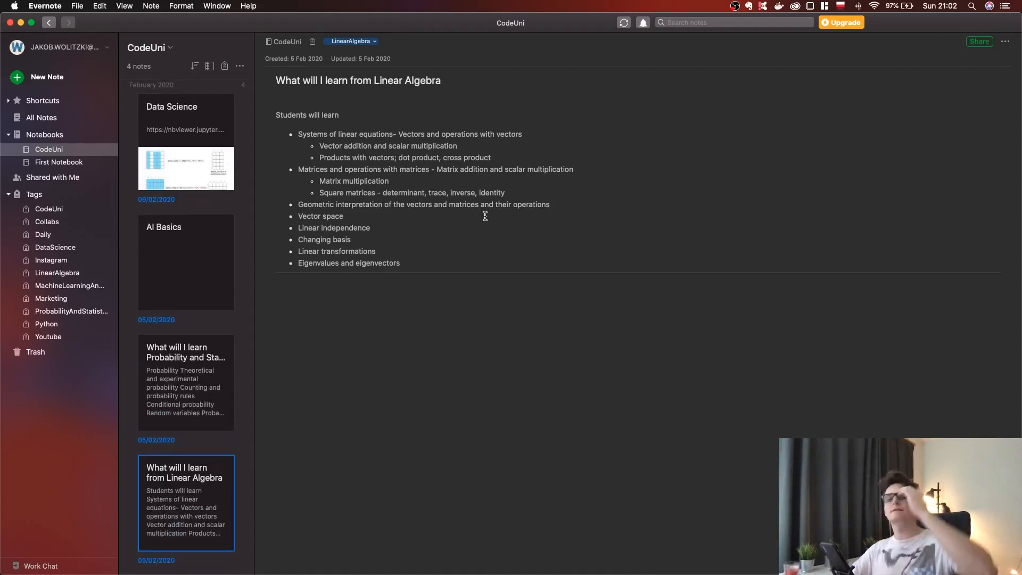
mouse_move(166, 171)
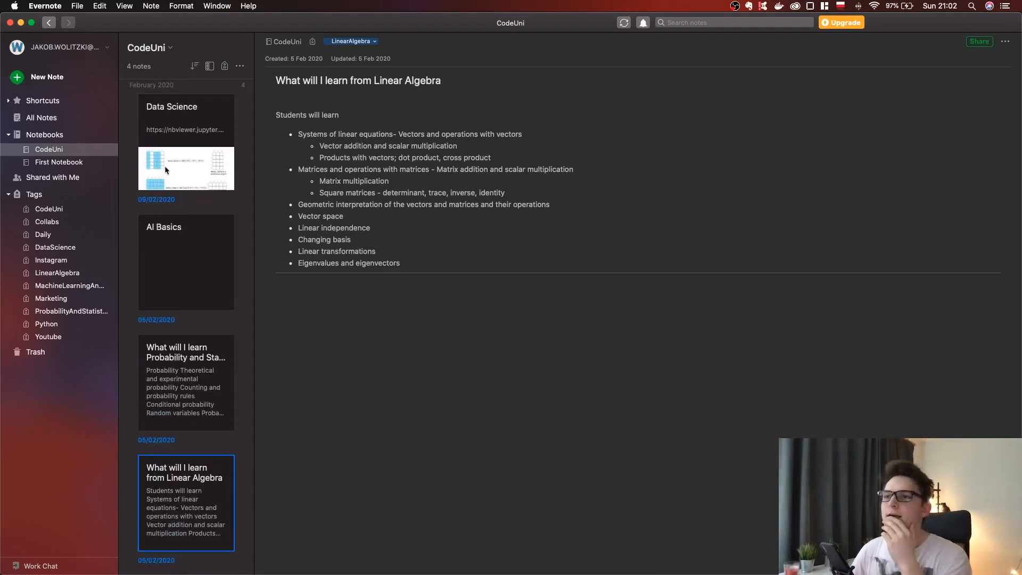
Return to the Data Science note and scroll to its ndarray axis-max and filtering sections
click(186, 120)
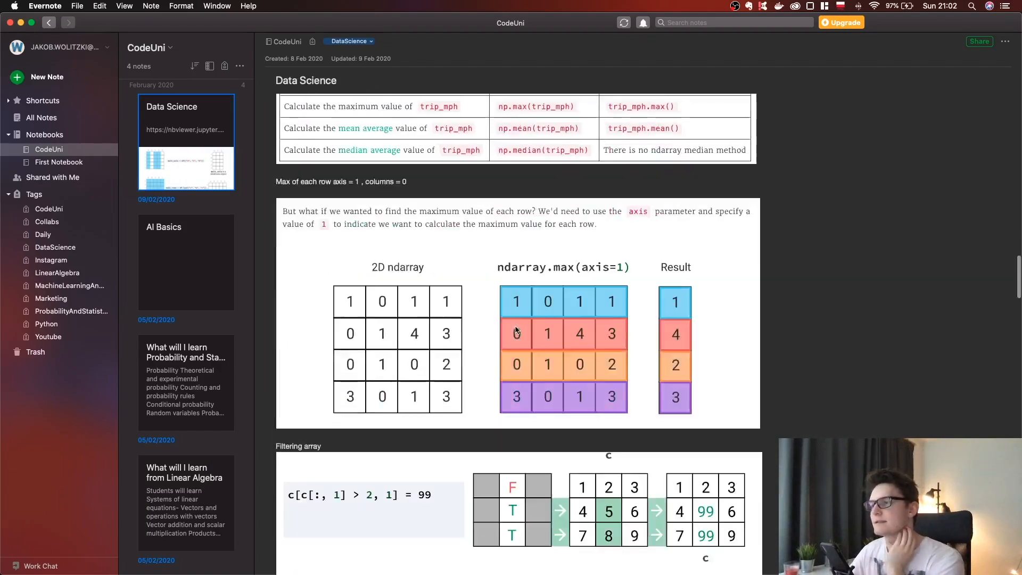
scroll(down, 3)
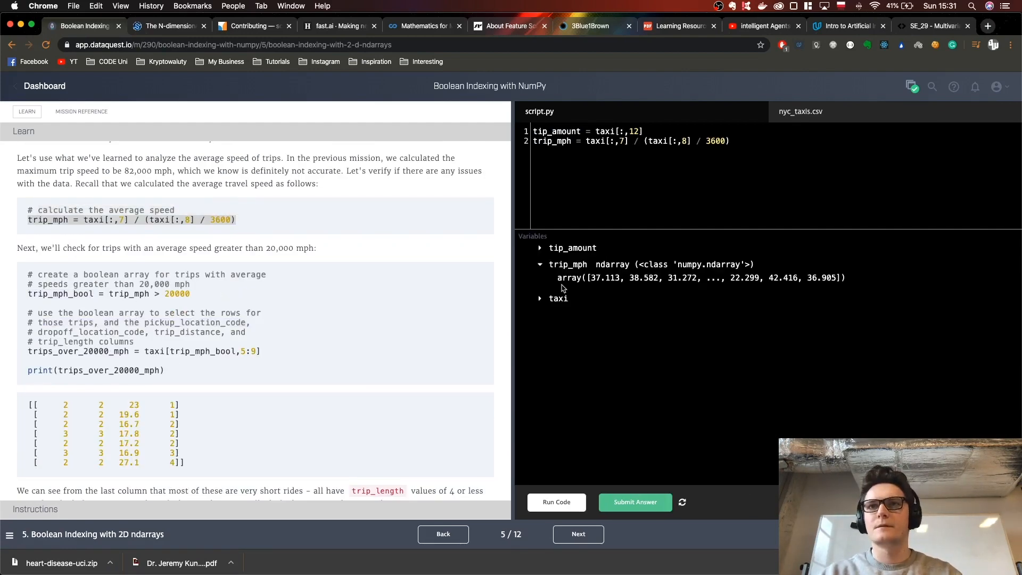
click(556, 503)
text(tip_bool = tip_amount[])
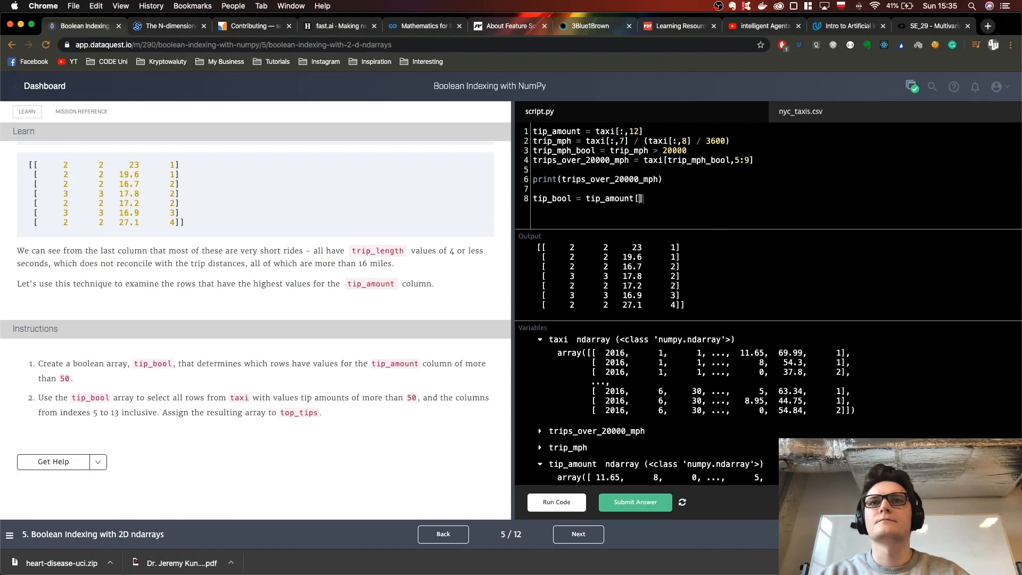
click(578, 534)
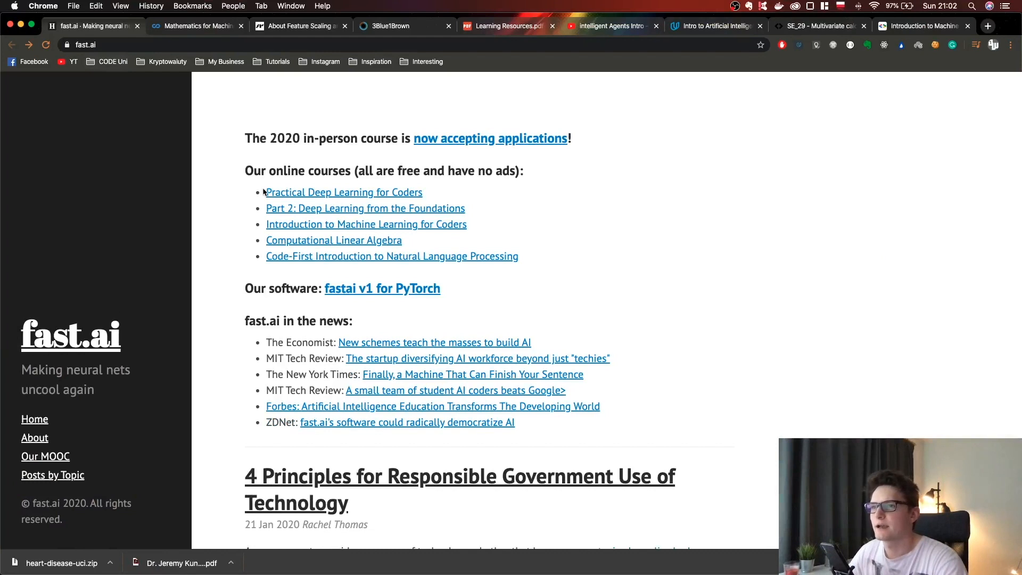
mouse_move(523, 308)
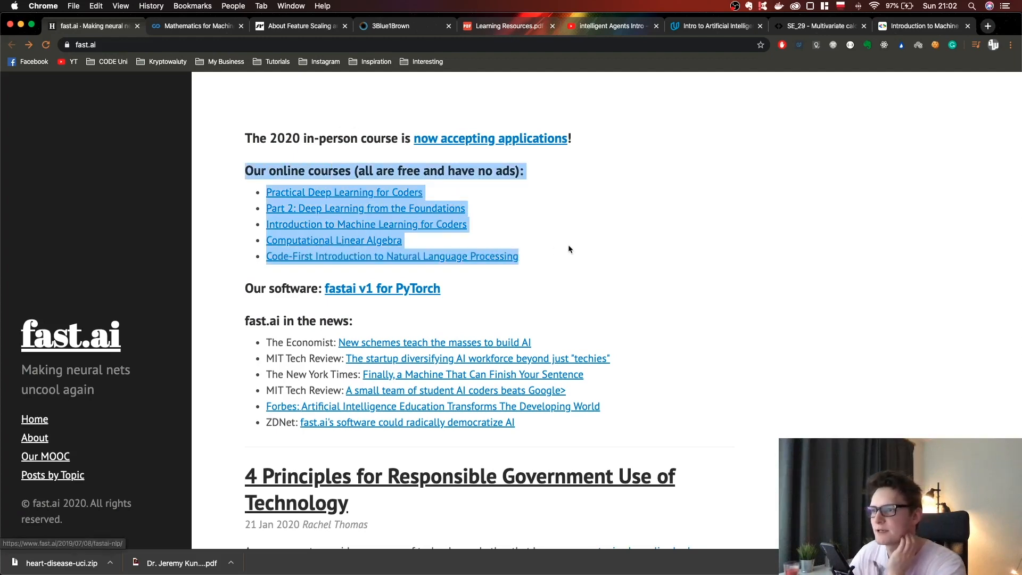
Open 'Practical Deep Learning for Coders' from fast.ai's online courses and scroll its page
click(343, 192)
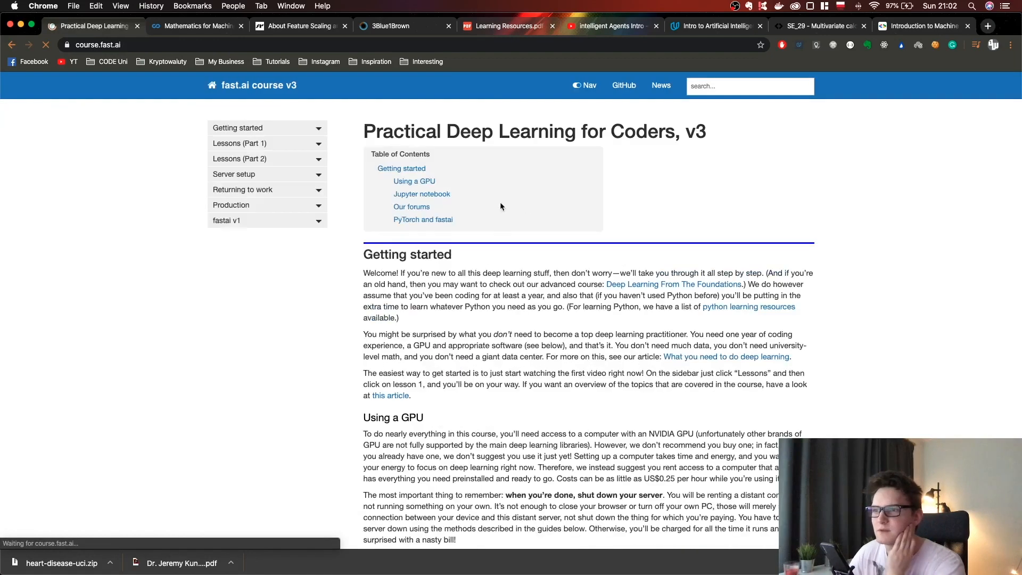
scroll(down, 3)
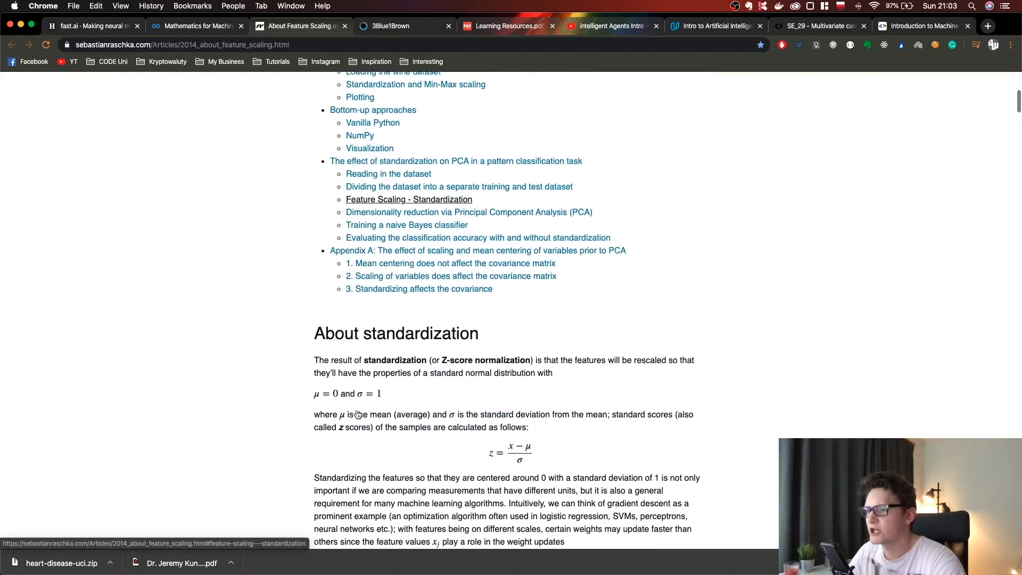
Browse the feature scaling article, then the 3Blue1Brown, Udacity Intro to AI and ML Crash Course tabs
scroll(down, 3)
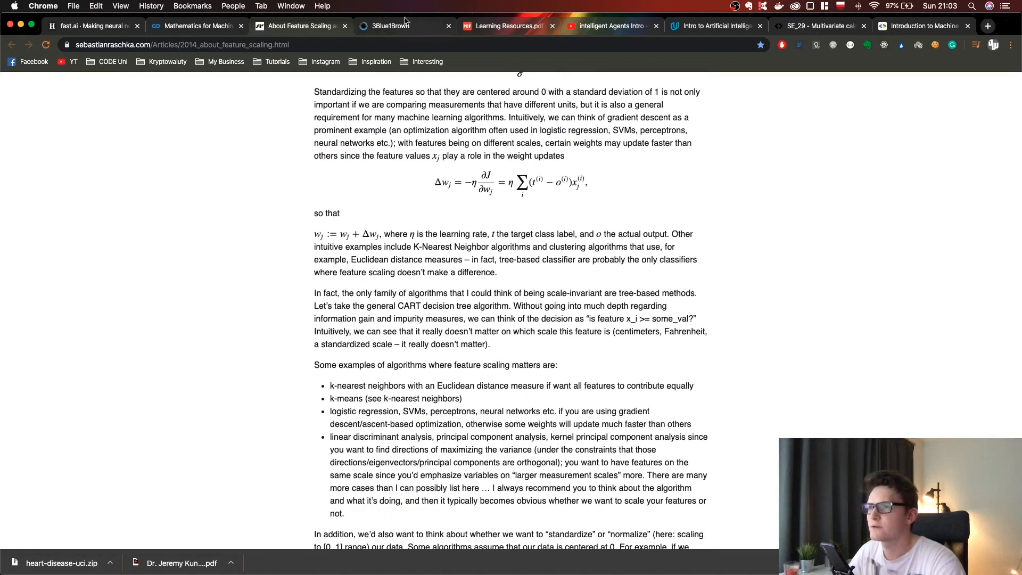
click(391, 26)
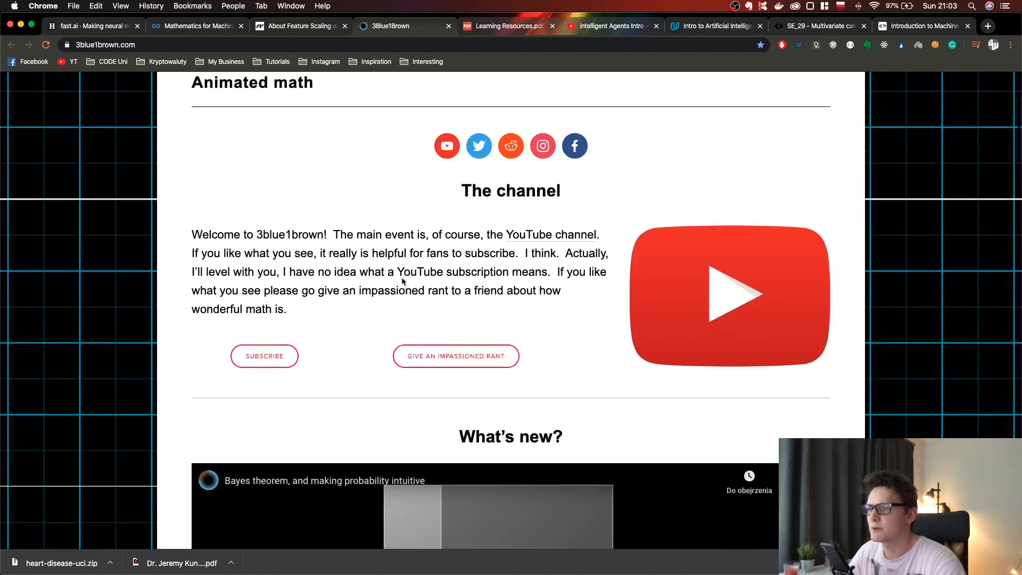
scroll(down, 3)
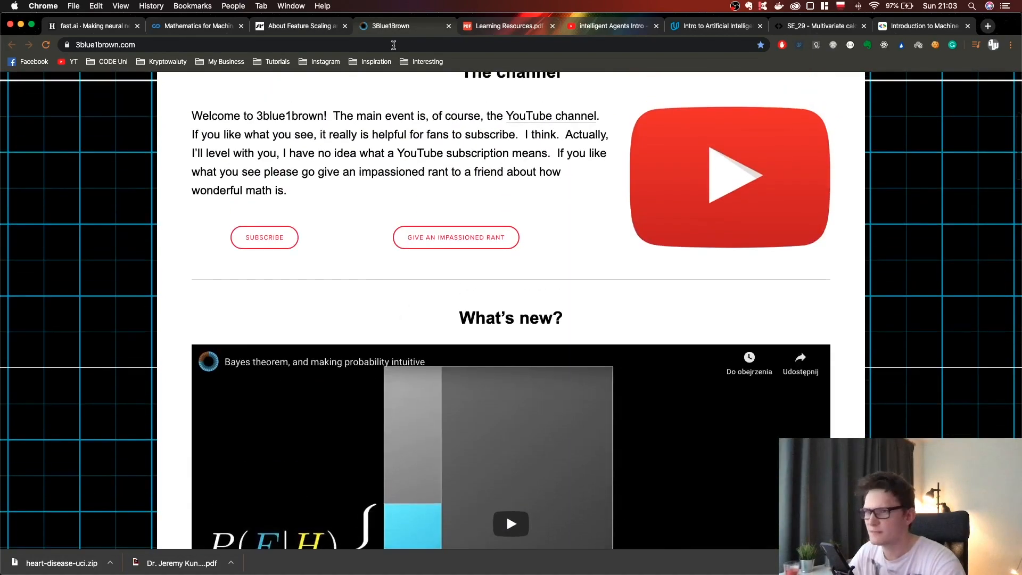
click(714, 26)
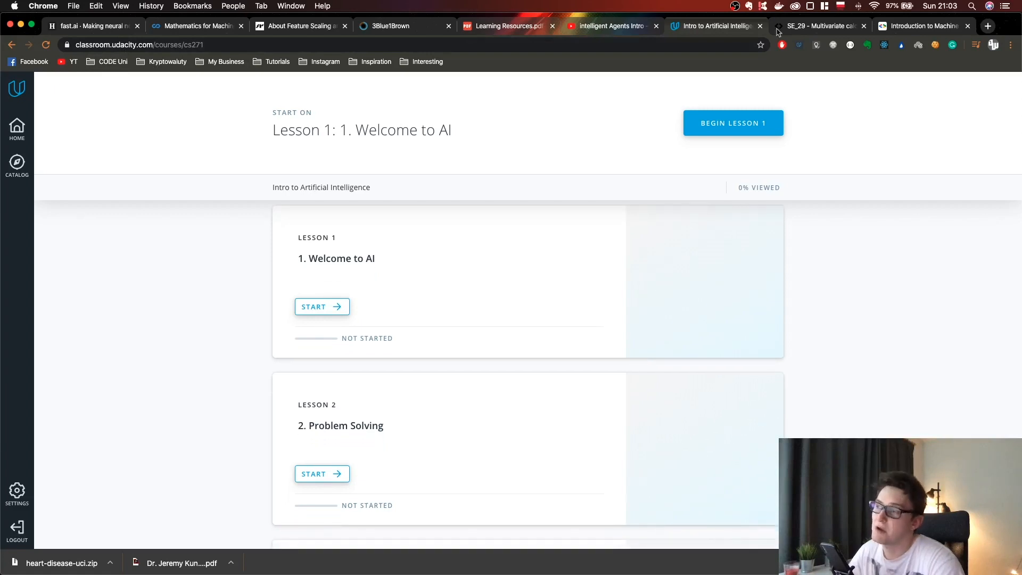
click(848, 26)
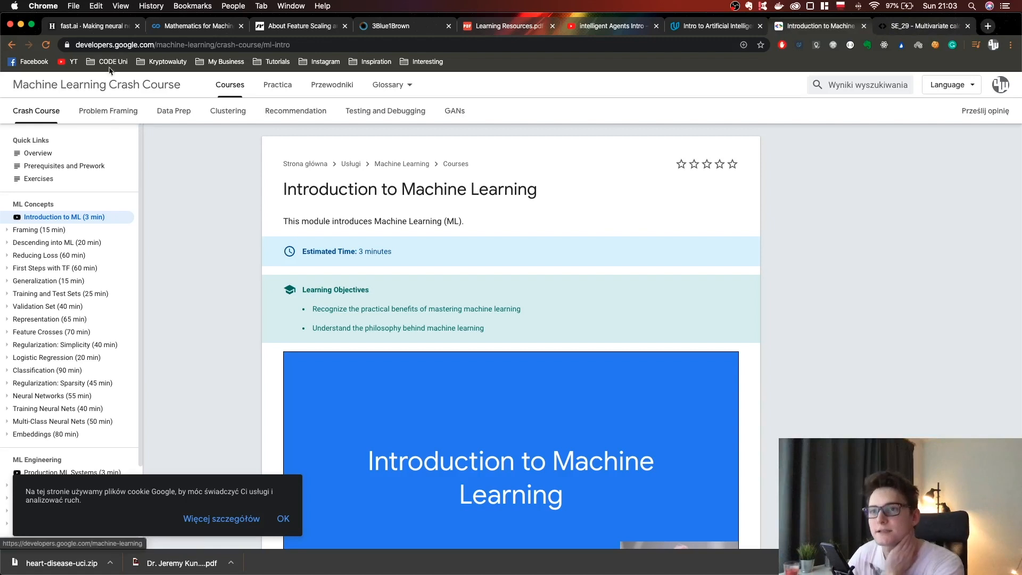
scroll(down, 3)
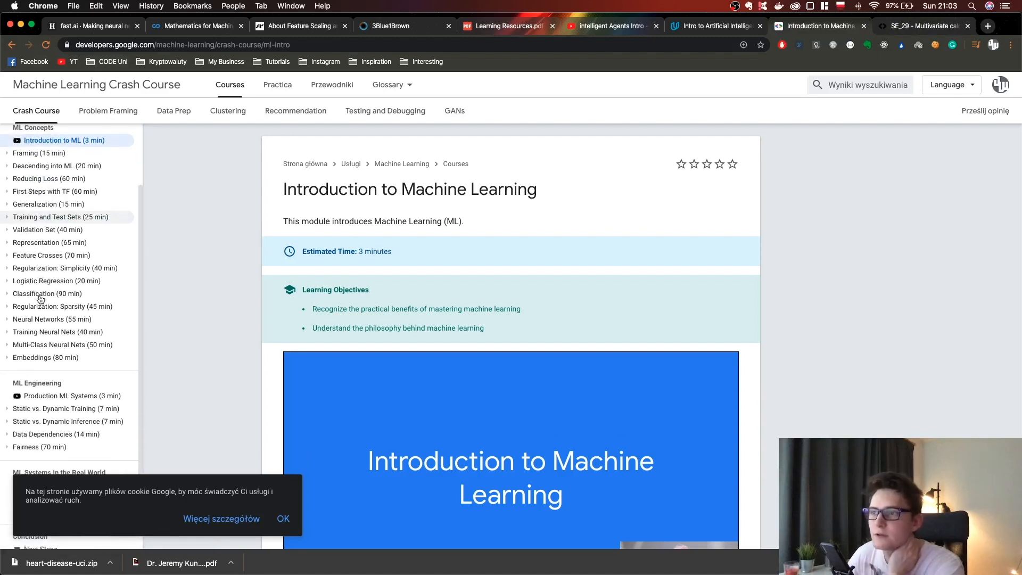
scroll(down, 3)
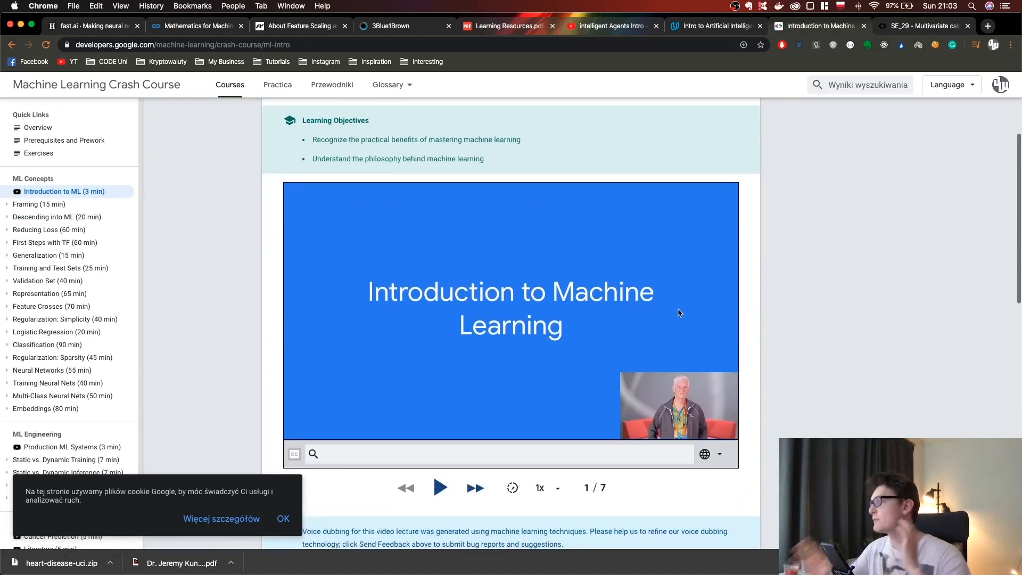